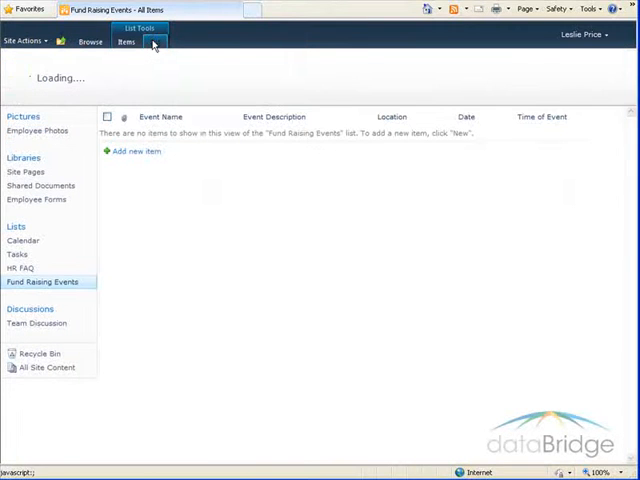
From the List ribbon tab, start a new column for Fund Raising Events
left_click(154, 41)
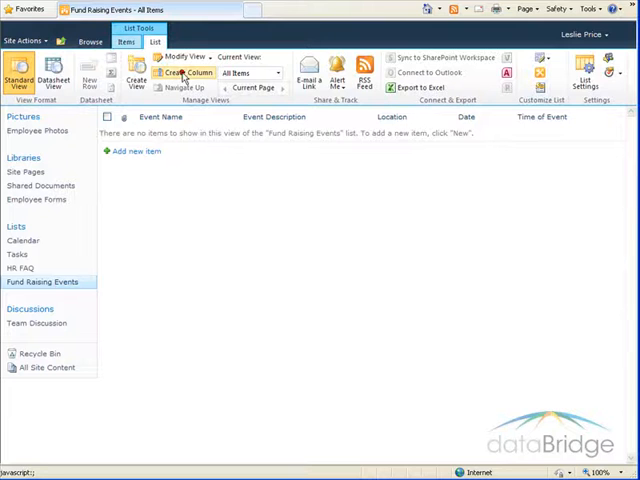
left_click(184, 72)
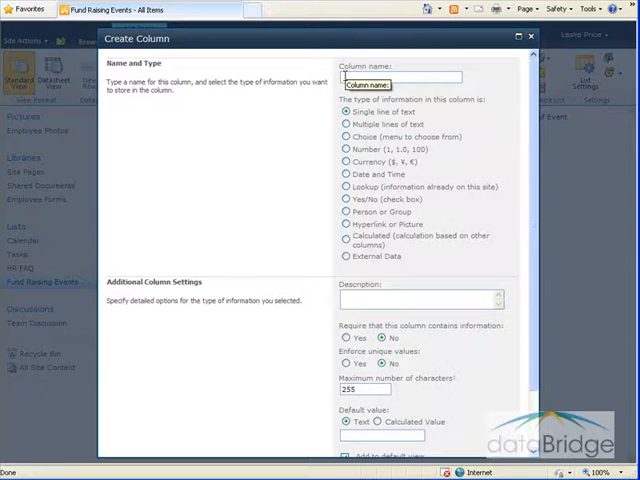
Name the column Organizers with description 'Employees organizing the event'
type("Organizers")
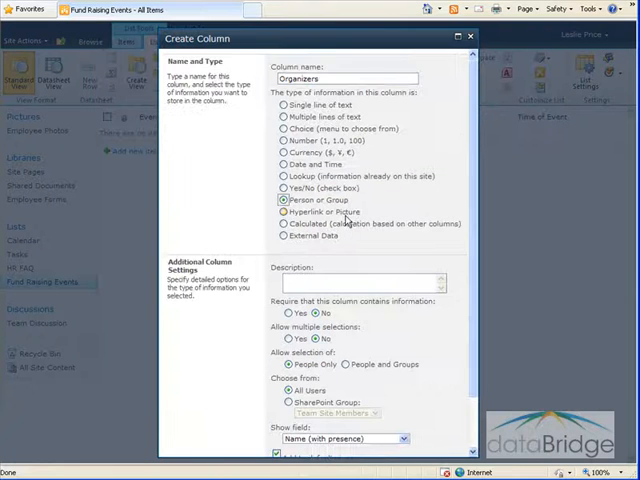
left_click(355, 283)
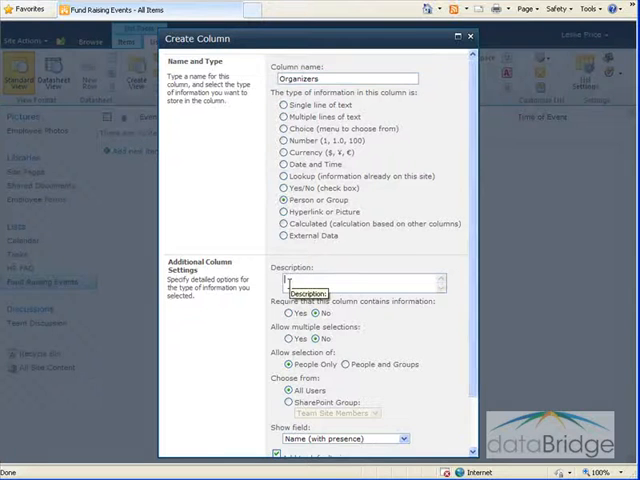
type("Employees organizing the event")
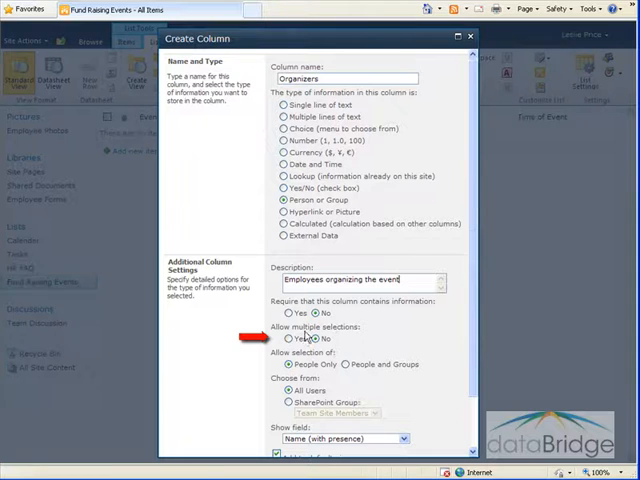
Allow multiple selections for Organizers and choose people from All Users
left_click(304, 339)
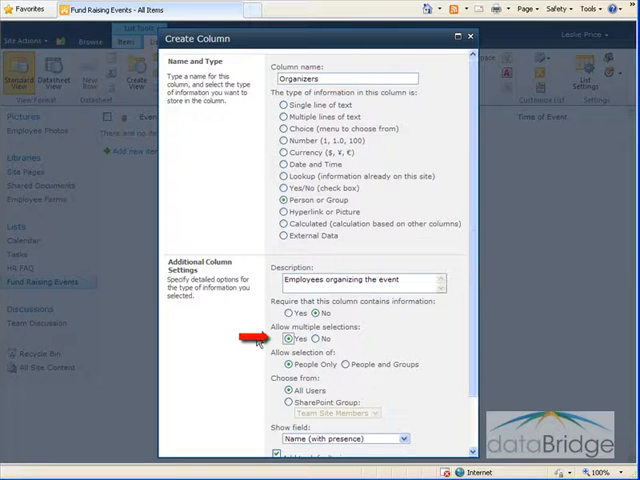
mouse_move(270, 371)
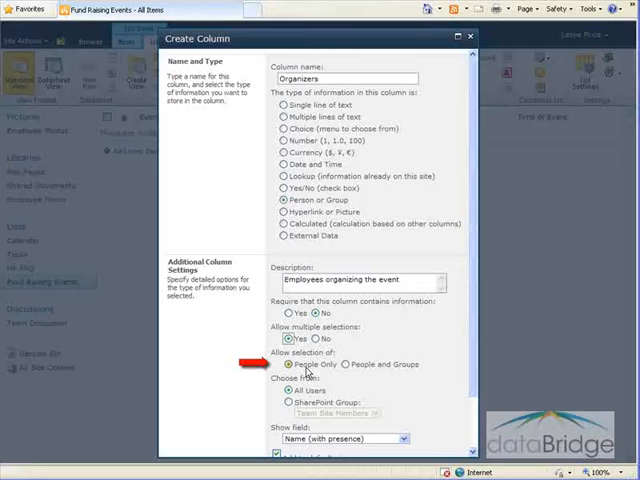
mouse_move(366, 378)
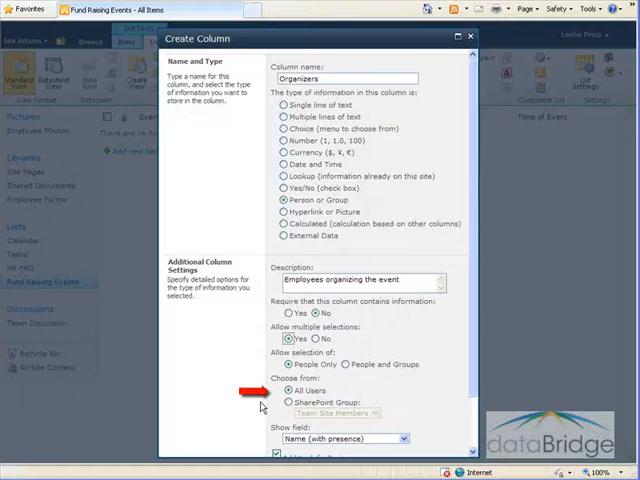
mouse_move(345, 365)
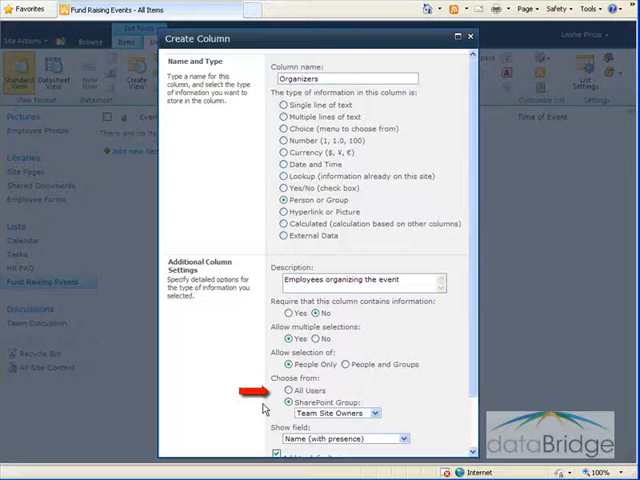
left_click(297, 389)
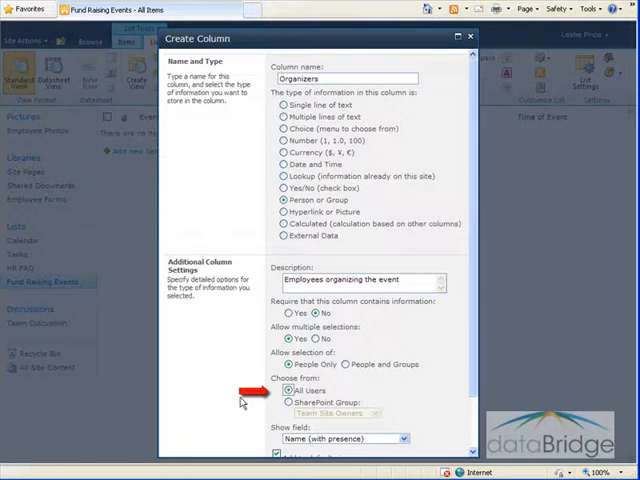
scroll("down", 3)
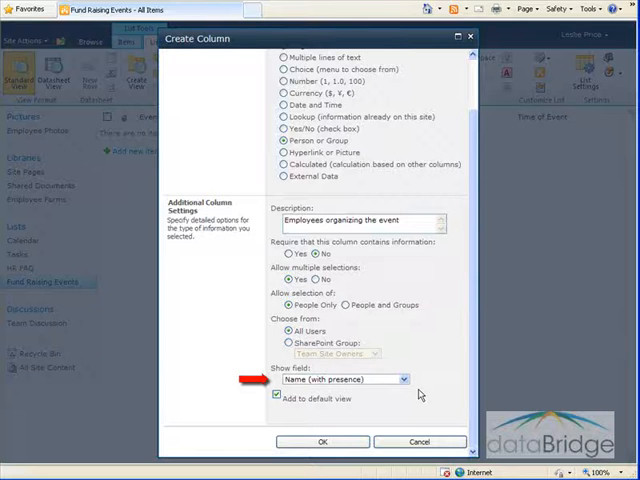
Keep Show field as Name (with presence) and create the Organizers column
left_click(401, 378)
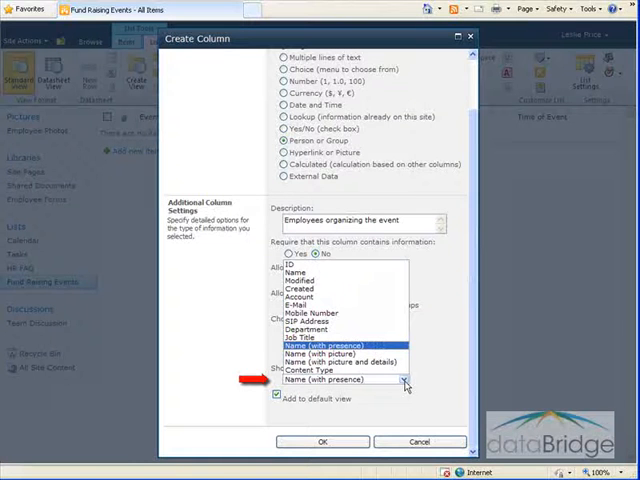
left_click(340, 359)
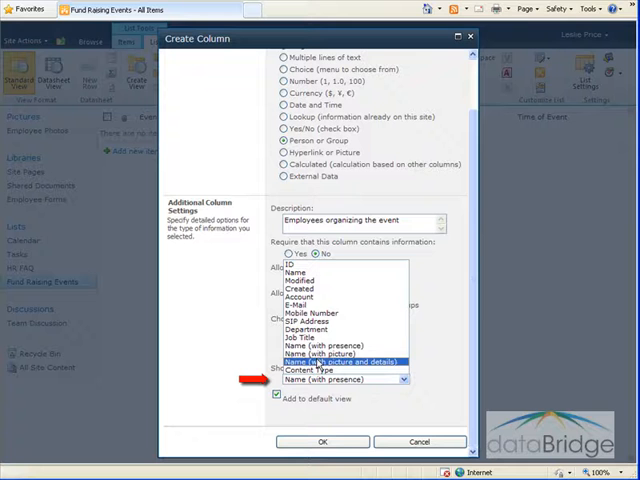
left_click(322, 361)
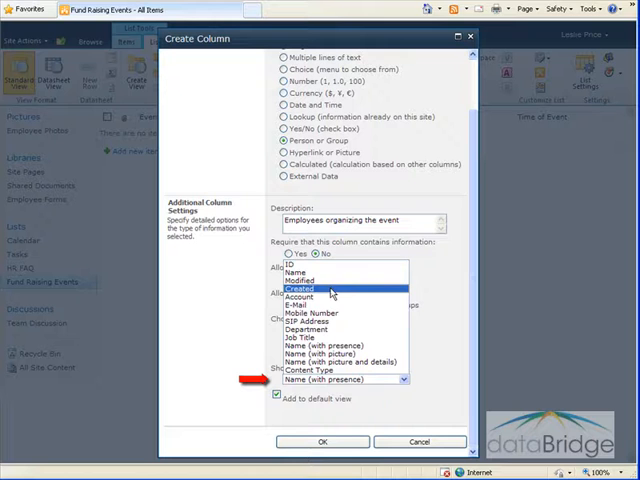
left_click(306, 372)
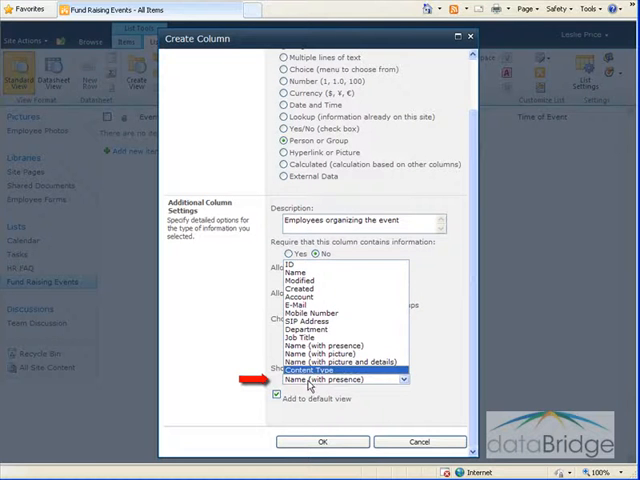
left_click(345, 379)
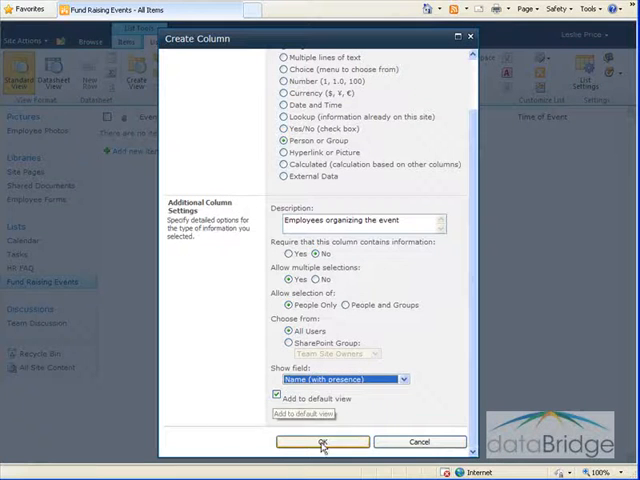
left_click(322, 442)
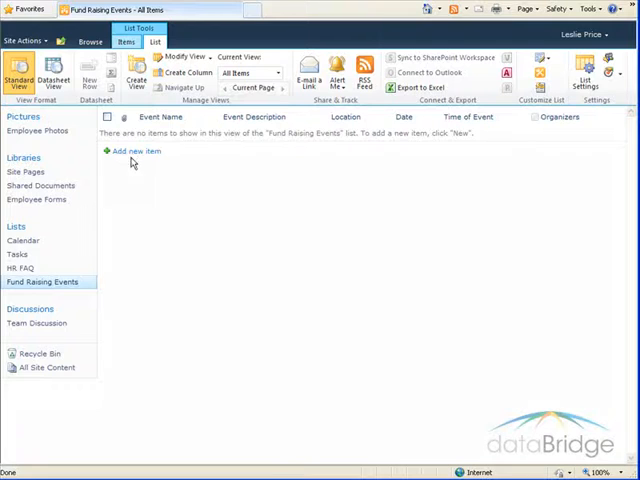
Add a Thanksgiving 5K Turkey Trot item at Fairmount Park on 11/25/2010
left_click(133, 151)
type("Race at 8:30AM, awards at 11:30AM")
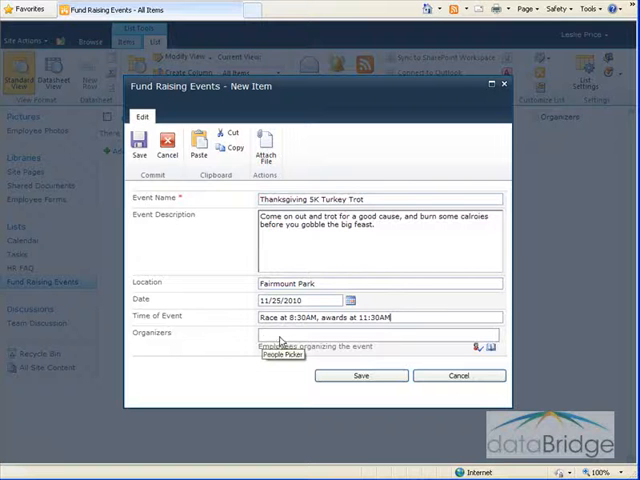
left_click(370, 334)
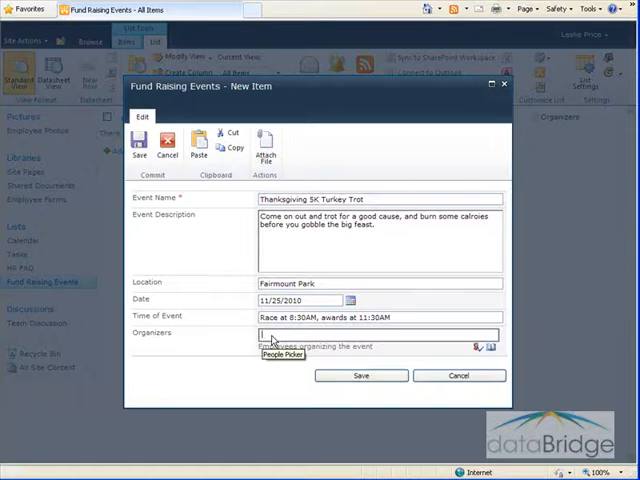
mouse_move(437, 345)
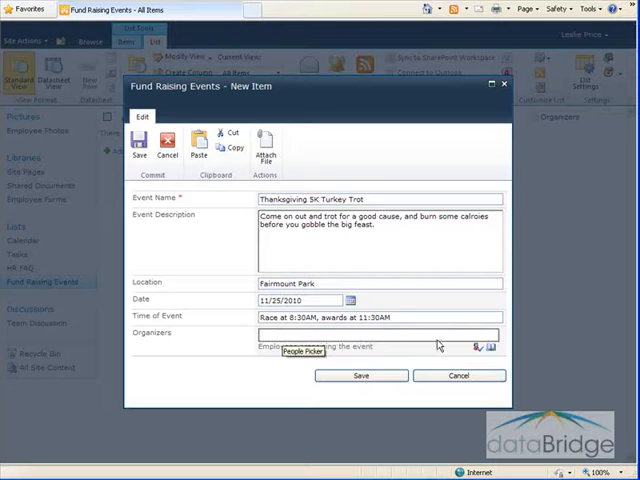
left_click(490, 347)
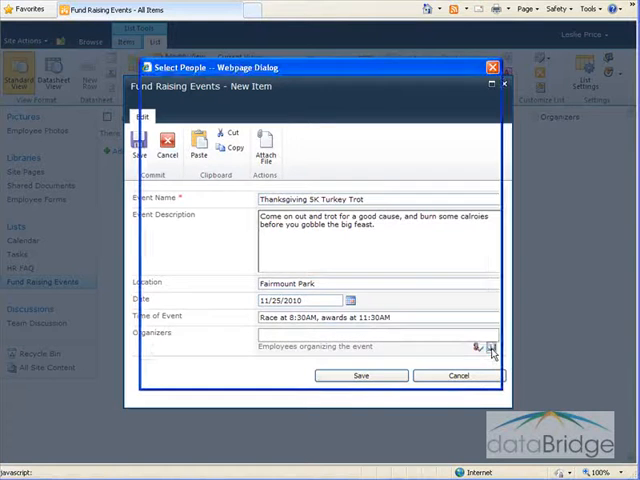
left_click(491, 347)
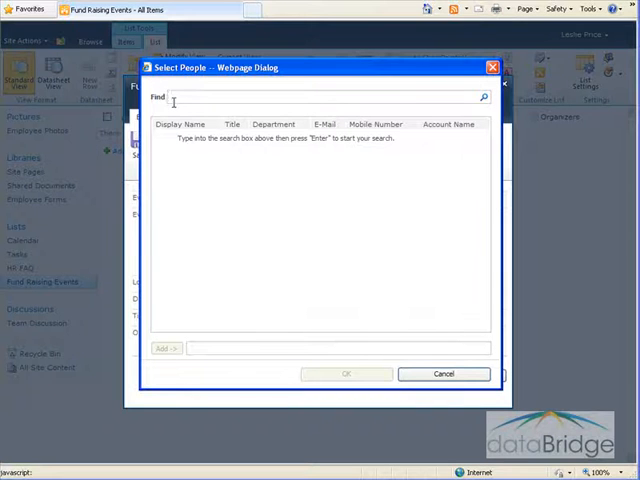
type("th")
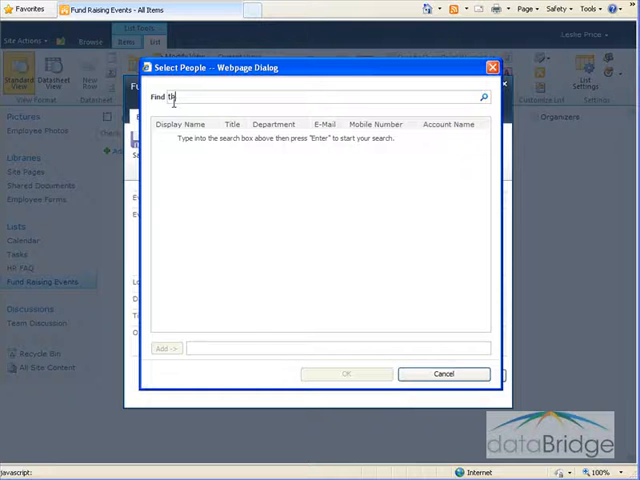
type("theresa")
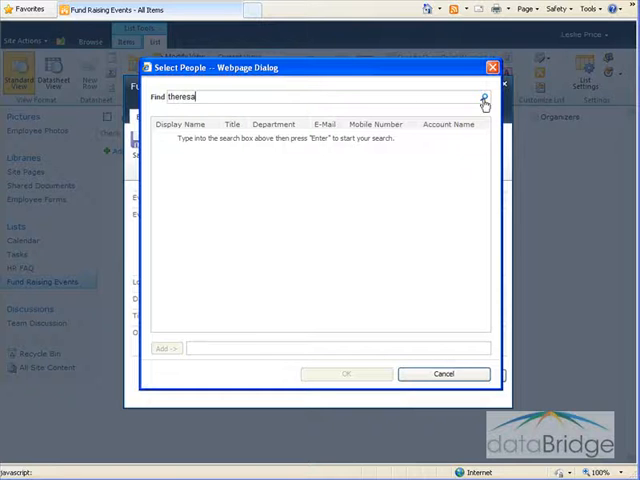
left_click(482, 97)
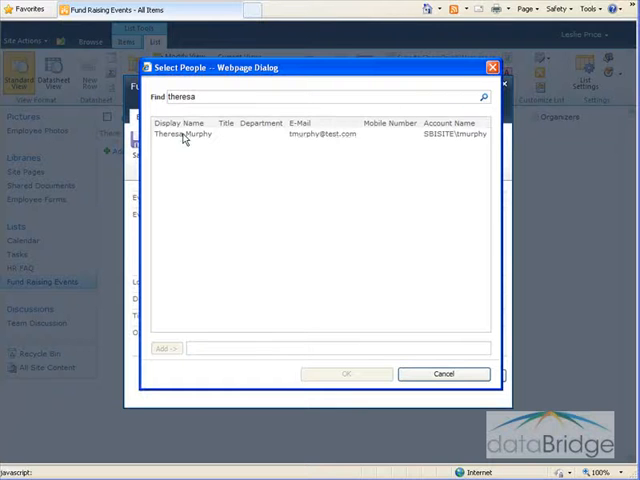
left_click(185, 134)
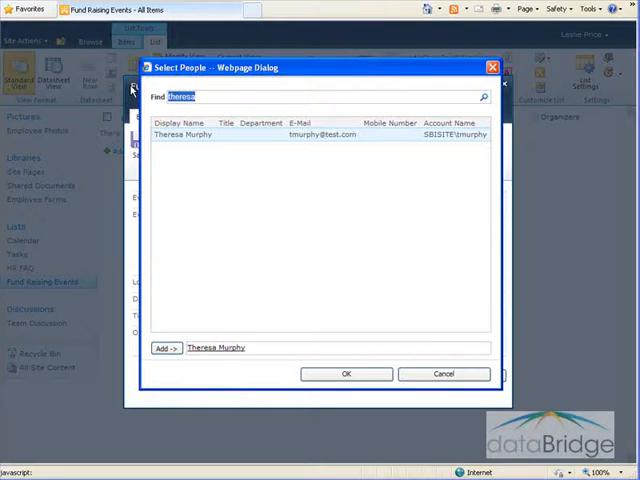
type("mills")
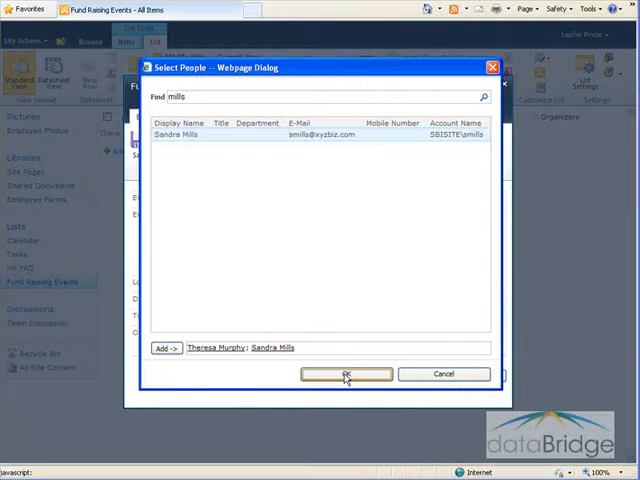
left_click(346, 373)
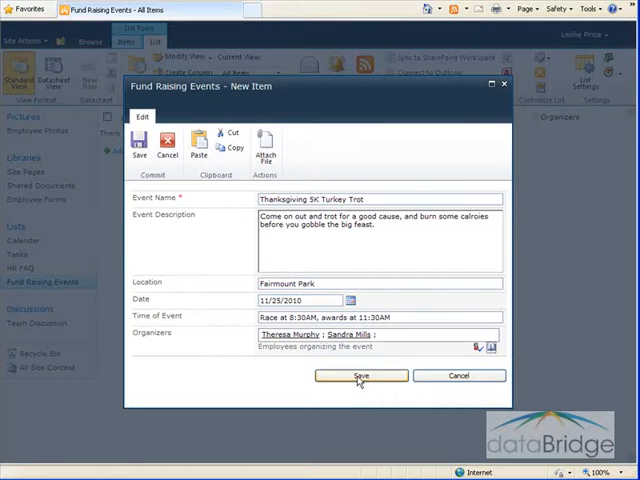
Save the Turkey Trot item with its two organizers
left_click(361, 375)
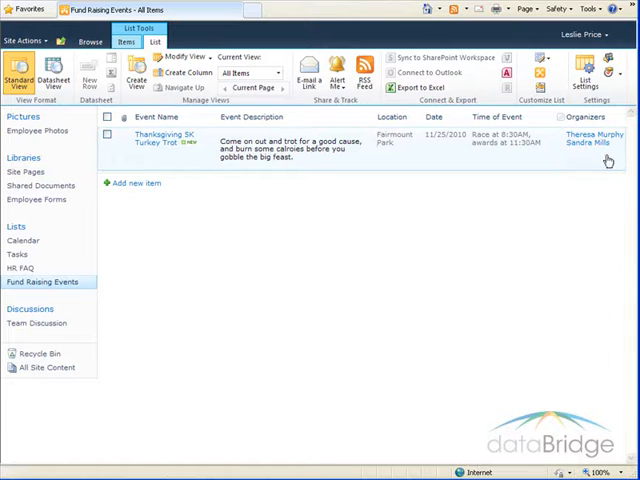
mouse_move(570, 164)
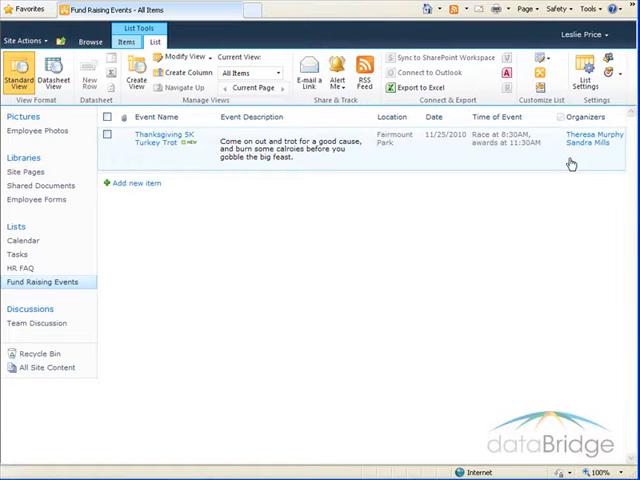
mouse_move(593, 161)
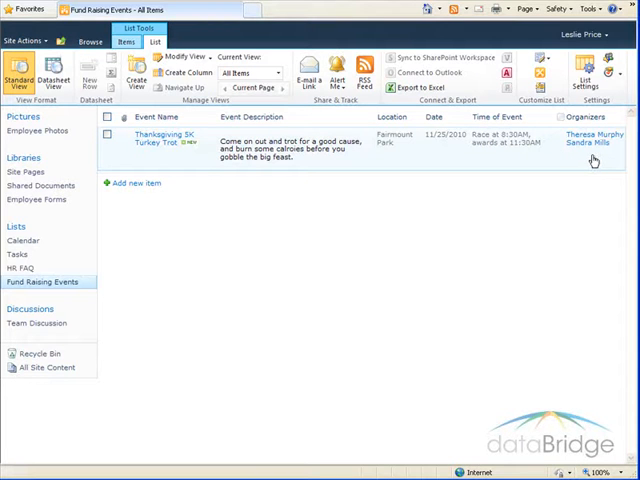